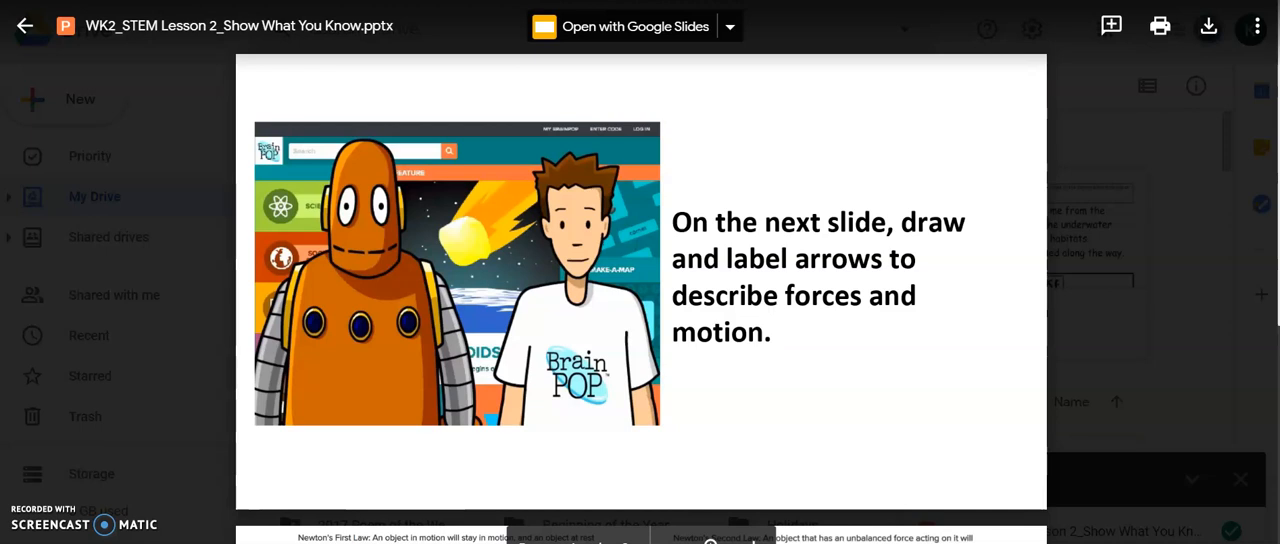
Step: Open the WK2_STEM Lesson 2_Show What You Know PowerPoint in Google Slides and show its File commands
click(24, 24)
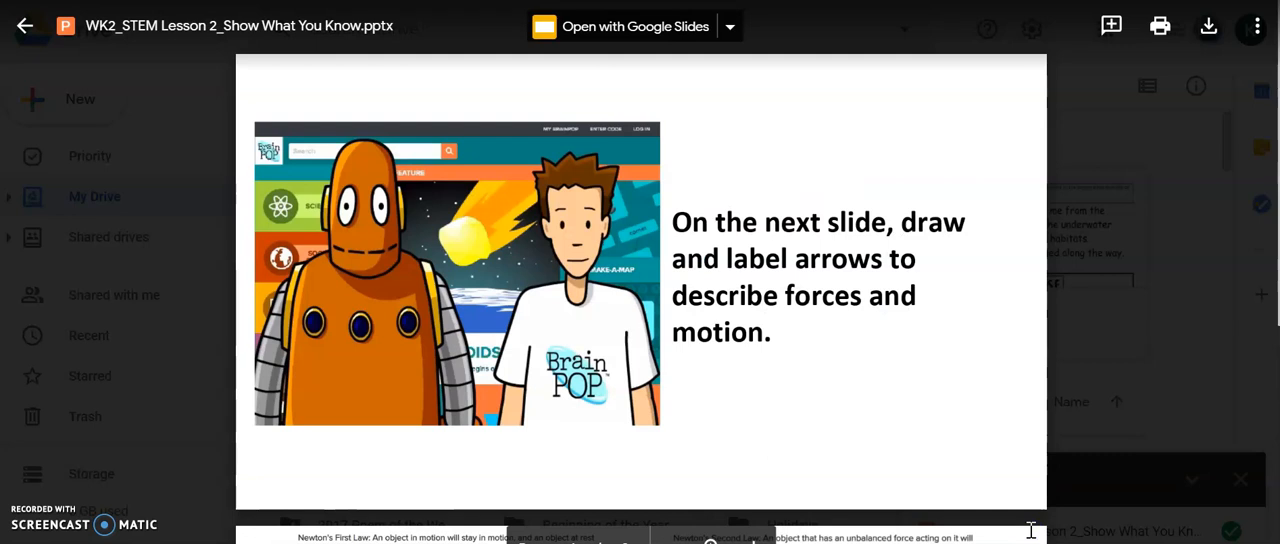
mouse_move(436, 62)
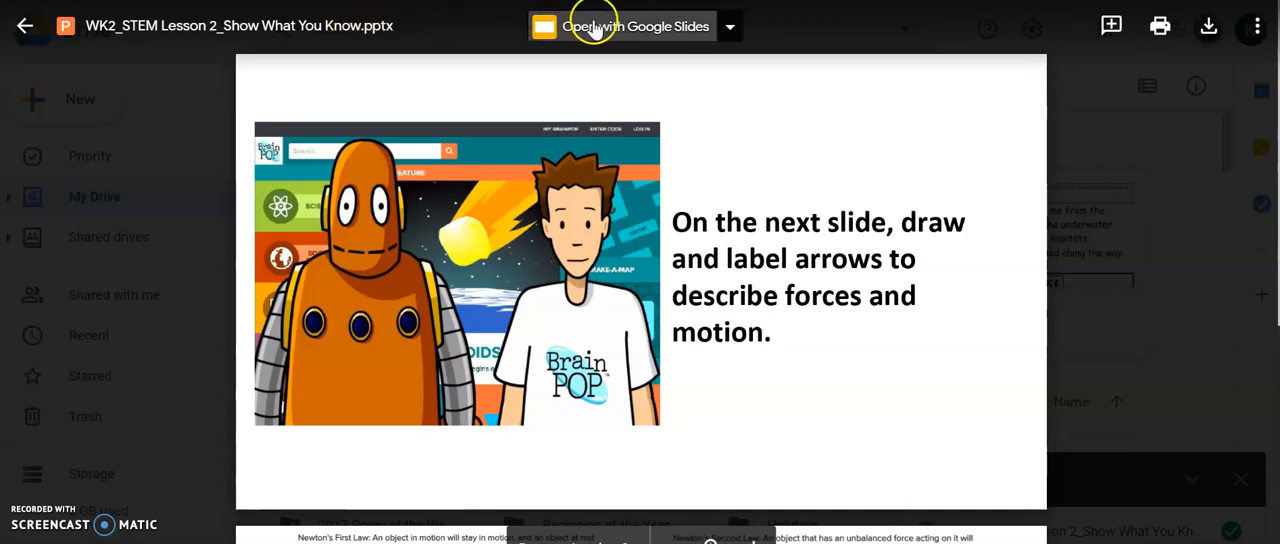
mouse_move(622, 26)
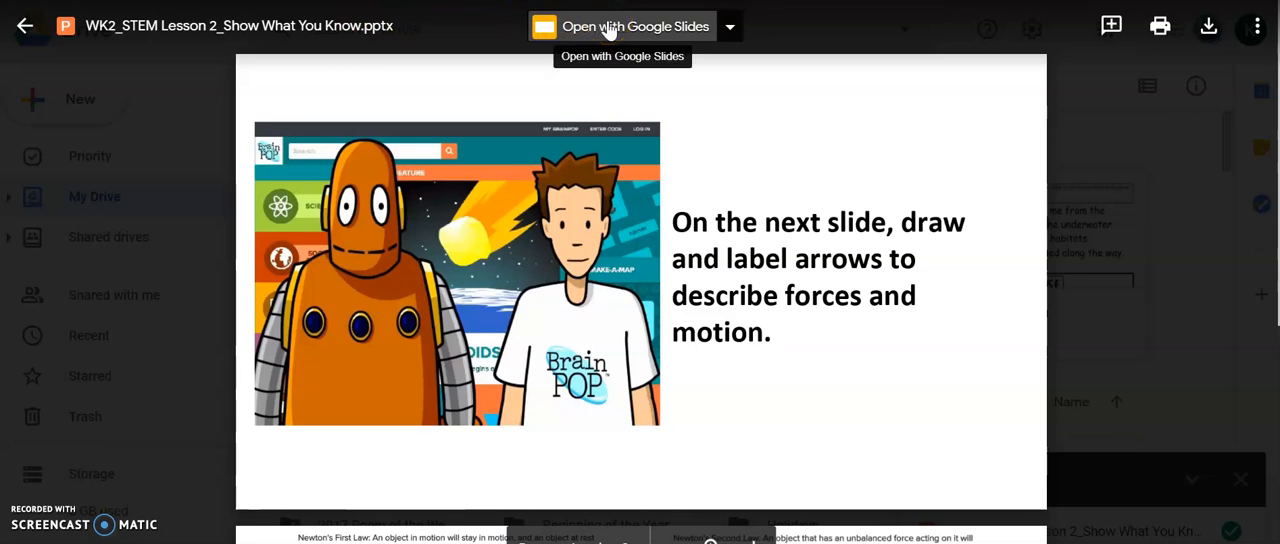
click(622, 26)
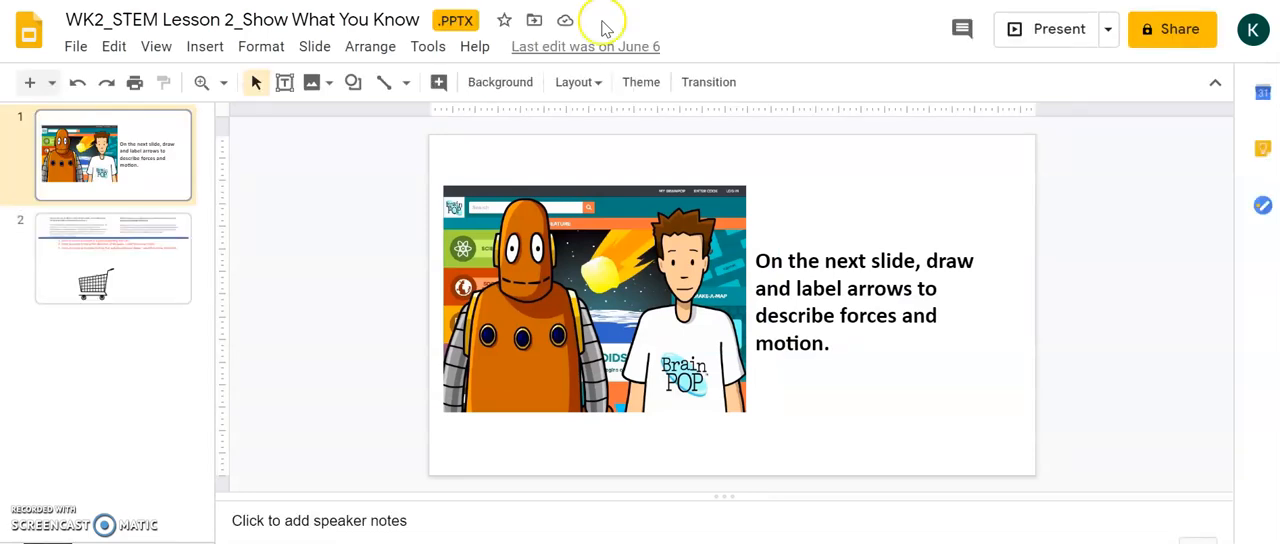
mouse_move(76, 46)
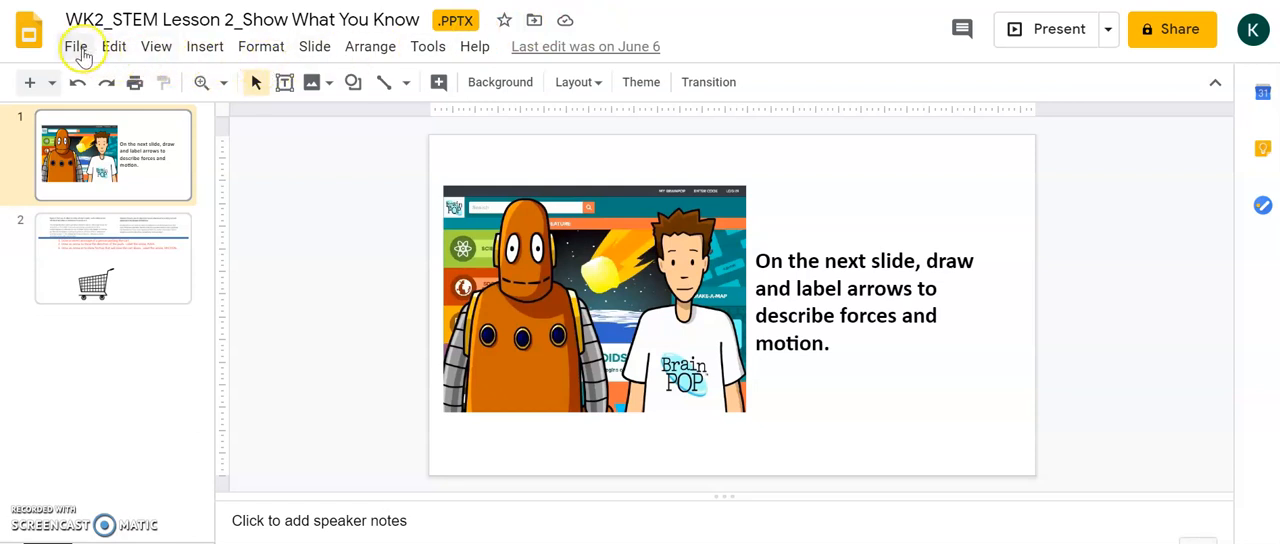
click(76, 46)
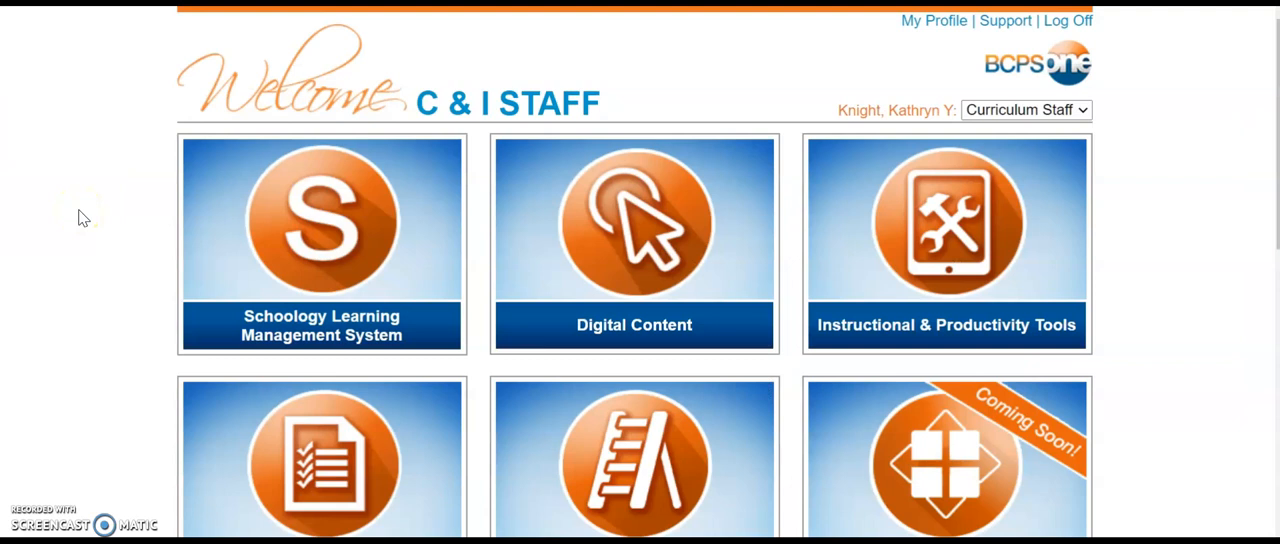
mouse_move(240, 284)
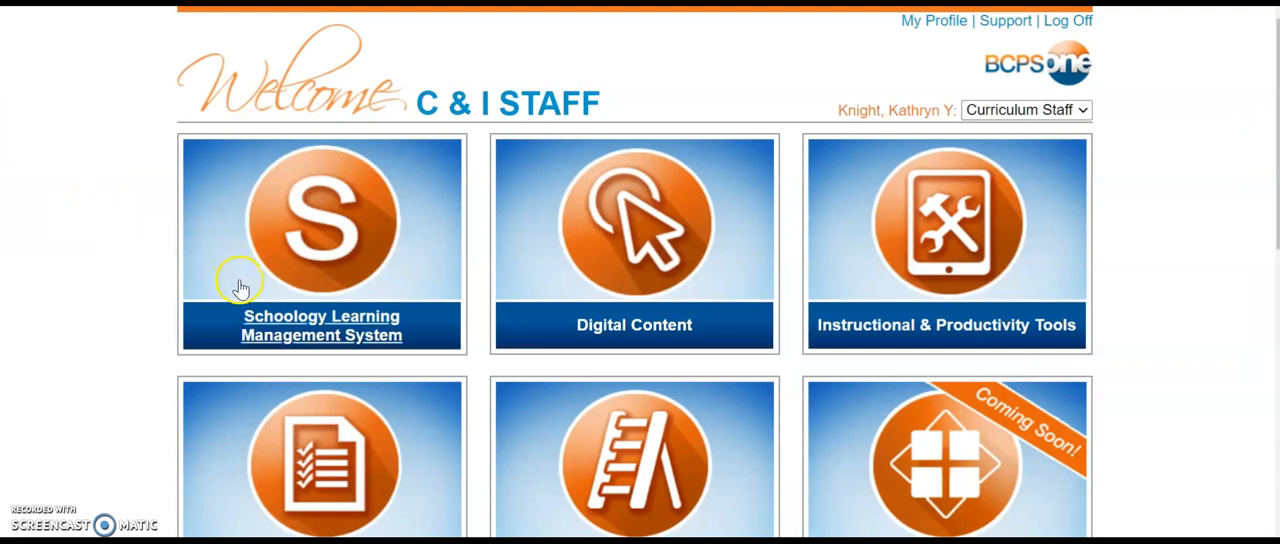
Step: Enter the Schoology Learning Management System from the BCPS One welcome page
click(320, 244)
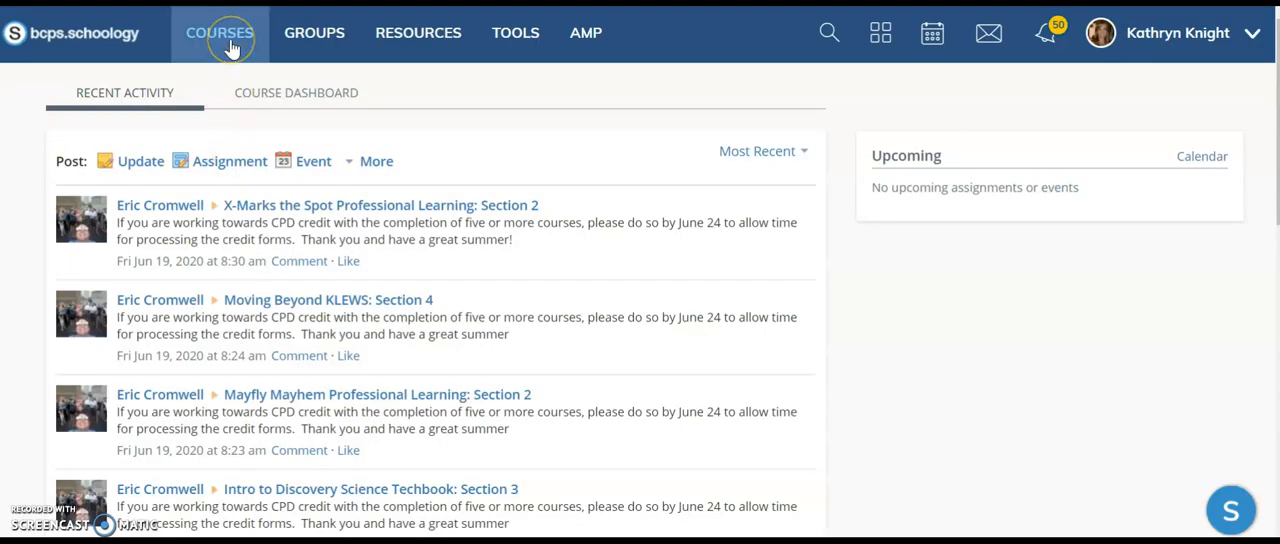
Step: Navigate Courses > ELO Sandbox > ELO 2020 > Primary Snacks > STEM Week 3 > Lesson 1 - What Are Forces
click(220, 32)
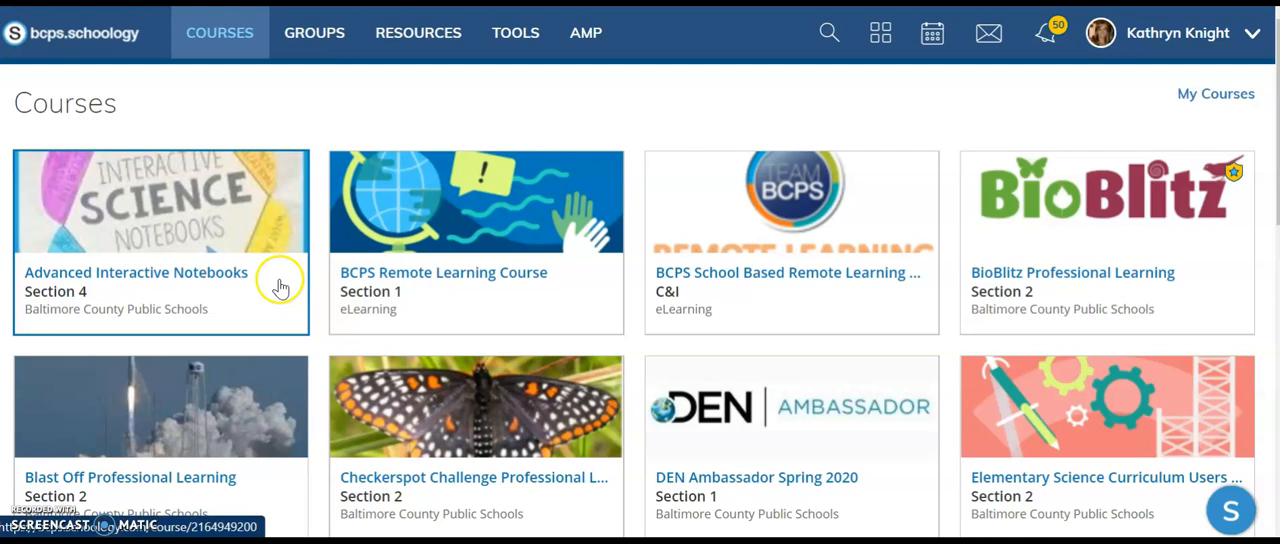
scroll(down, 3)
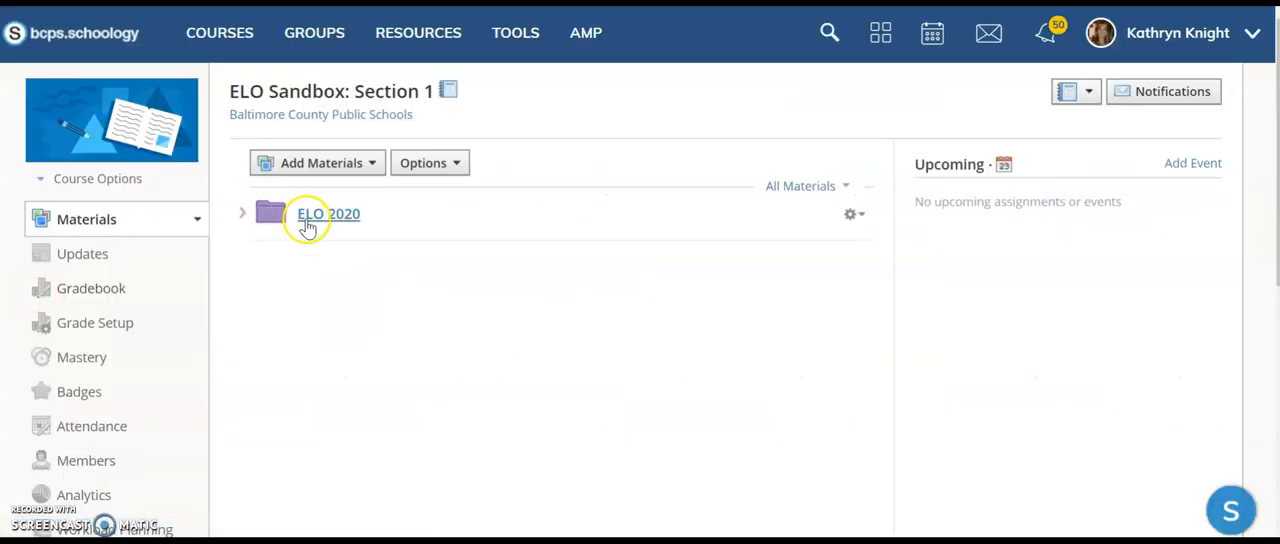
click(328, 212)
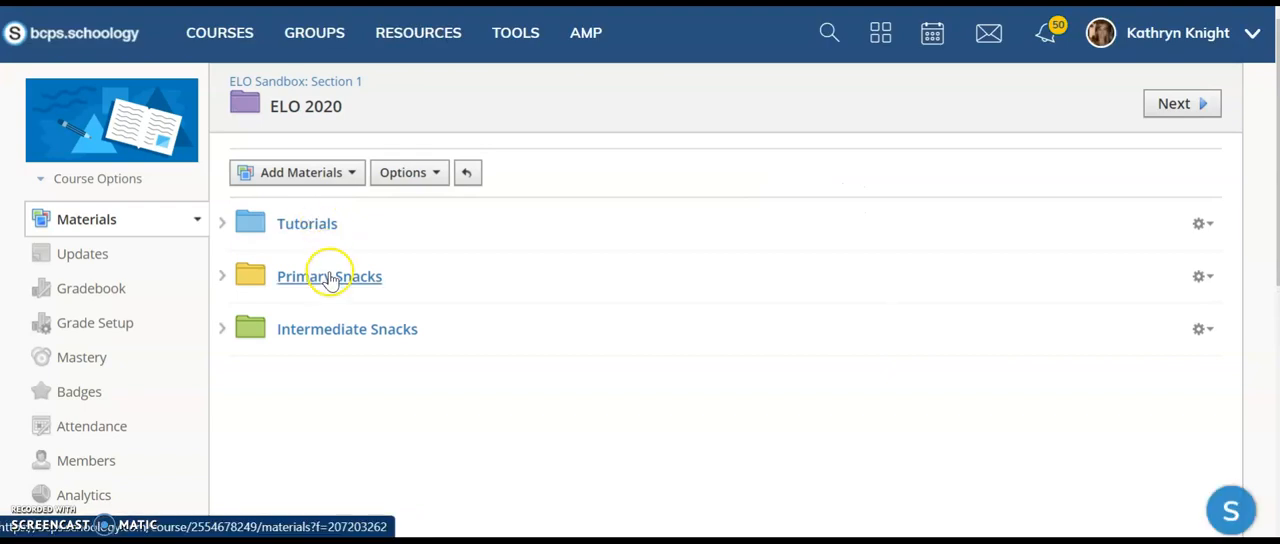
click(328, 276)
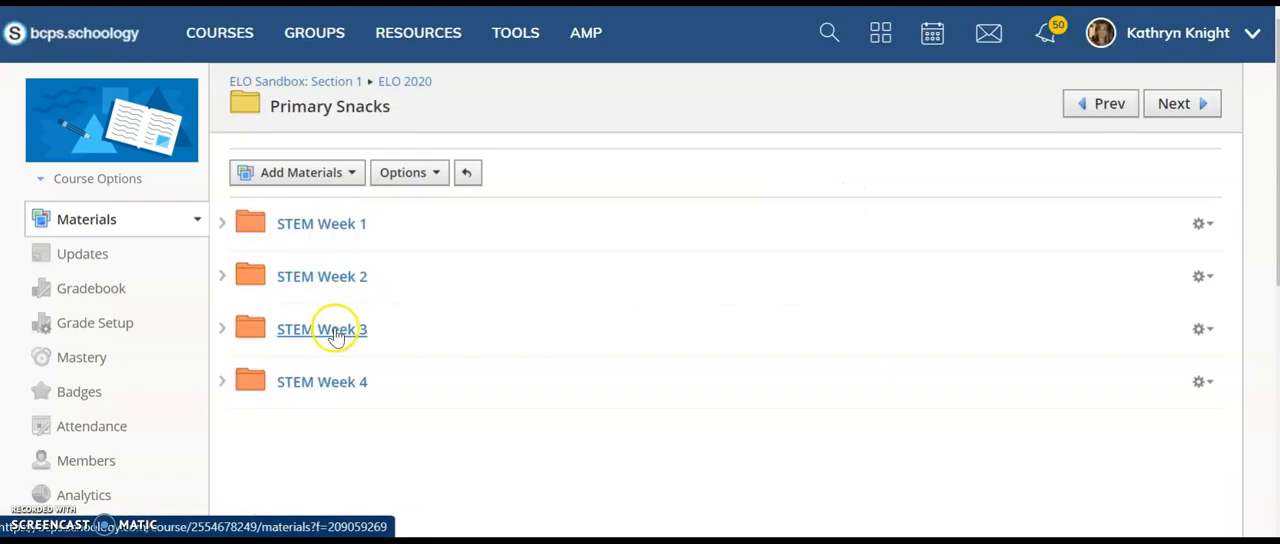
click(320, 328)
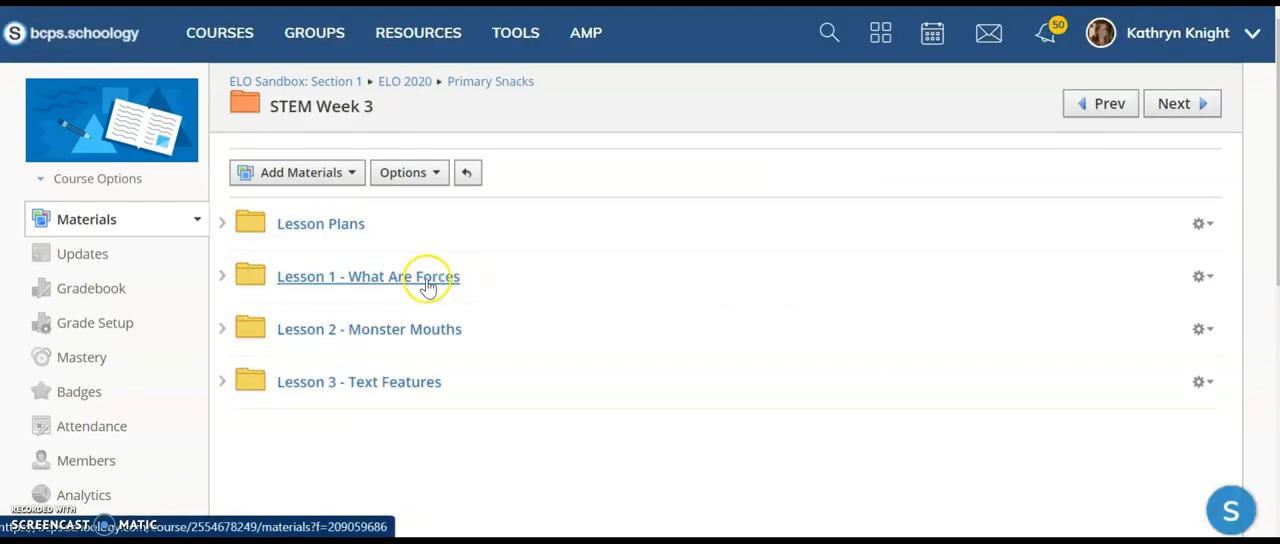
click(368, 276)
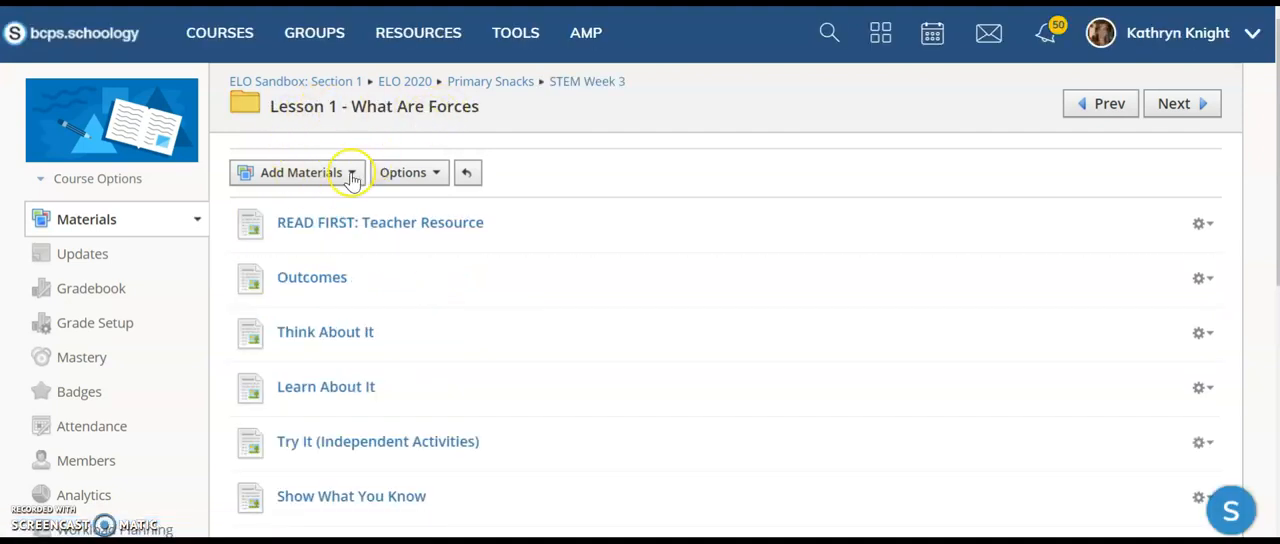
Step: Bring up the list of material types that can be added to the lesson folder
click(300, 172)
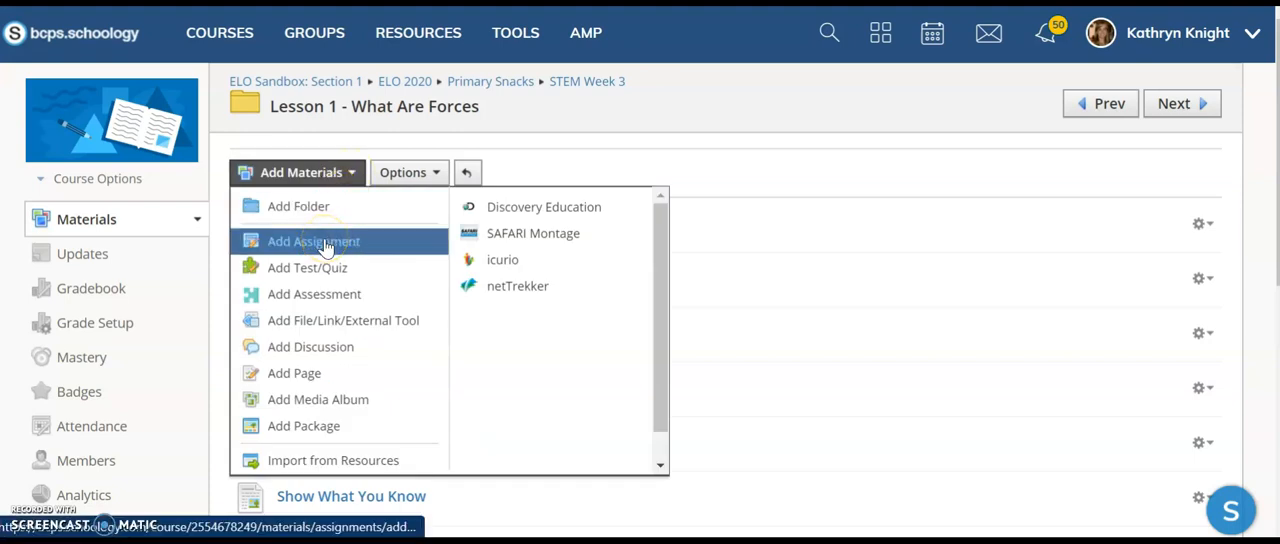
Step: Create a new assignment named 'Show What You Know' and choose Google Drive Assignments as its source
click(312, 240)
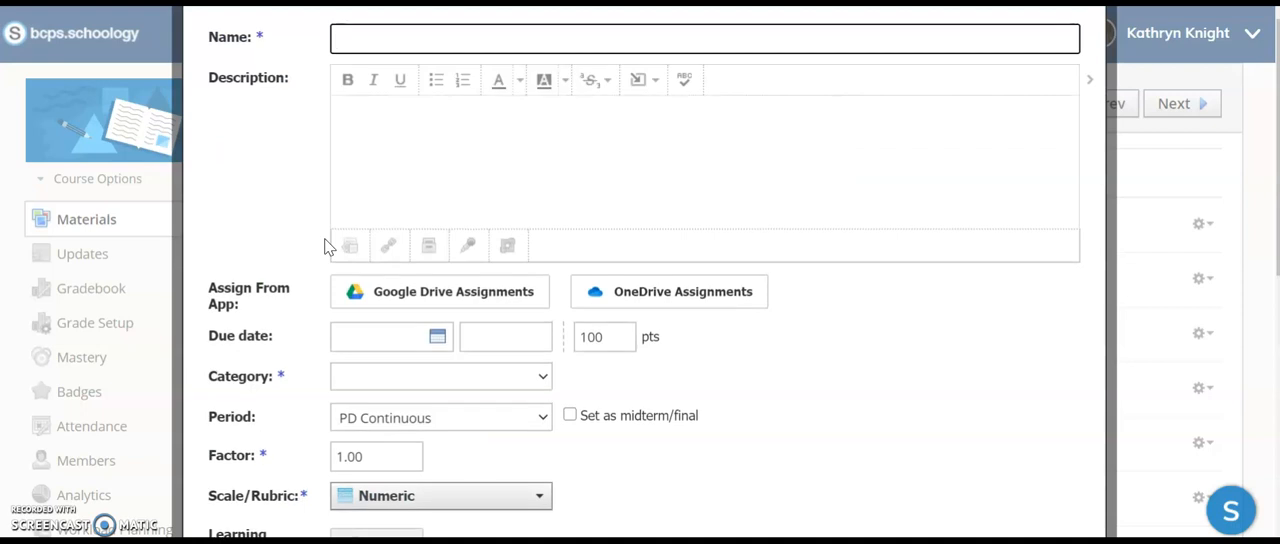
text(Show)
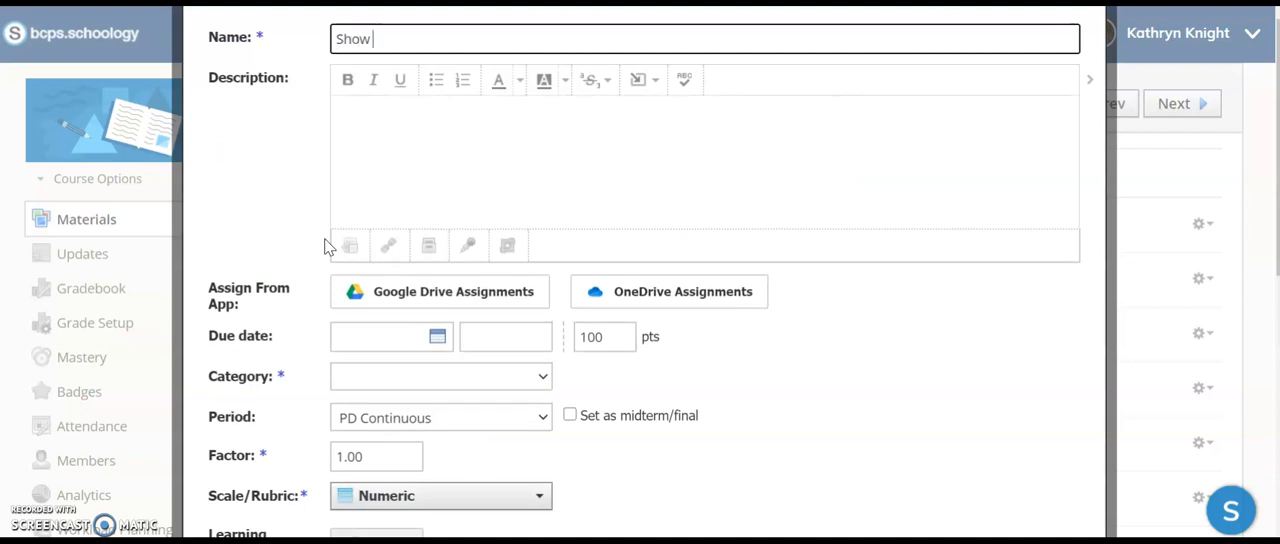
text(What)
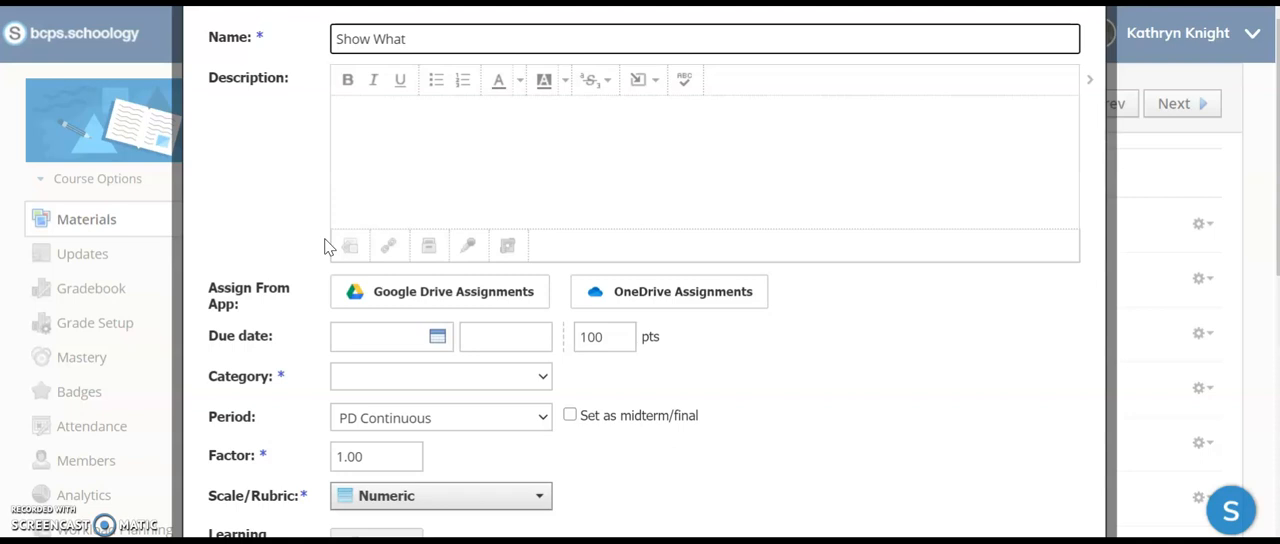
text(You Know)
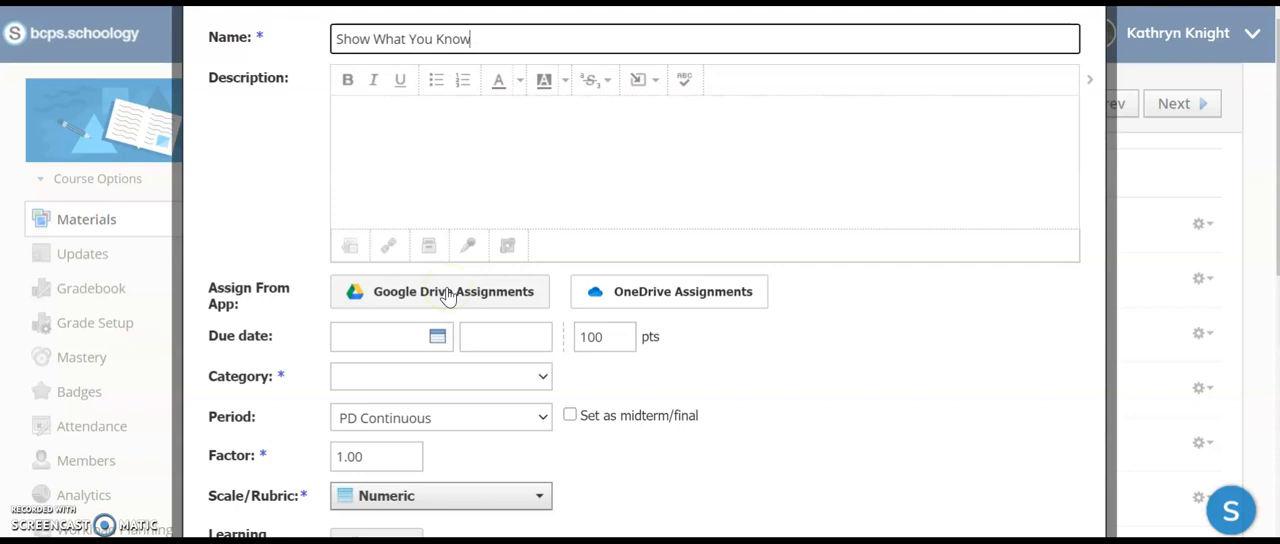
click(452, 292)
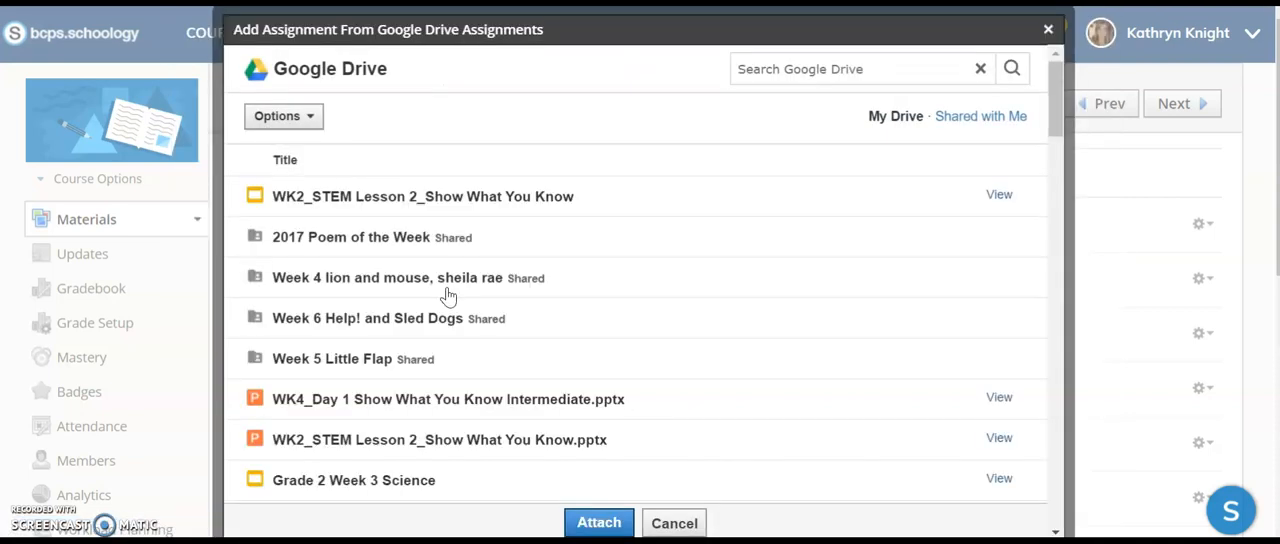
Step: Attach the WK2_STEM Lesson 2_Show What You Know slides to the assignment, copied per student
click(422, 196)
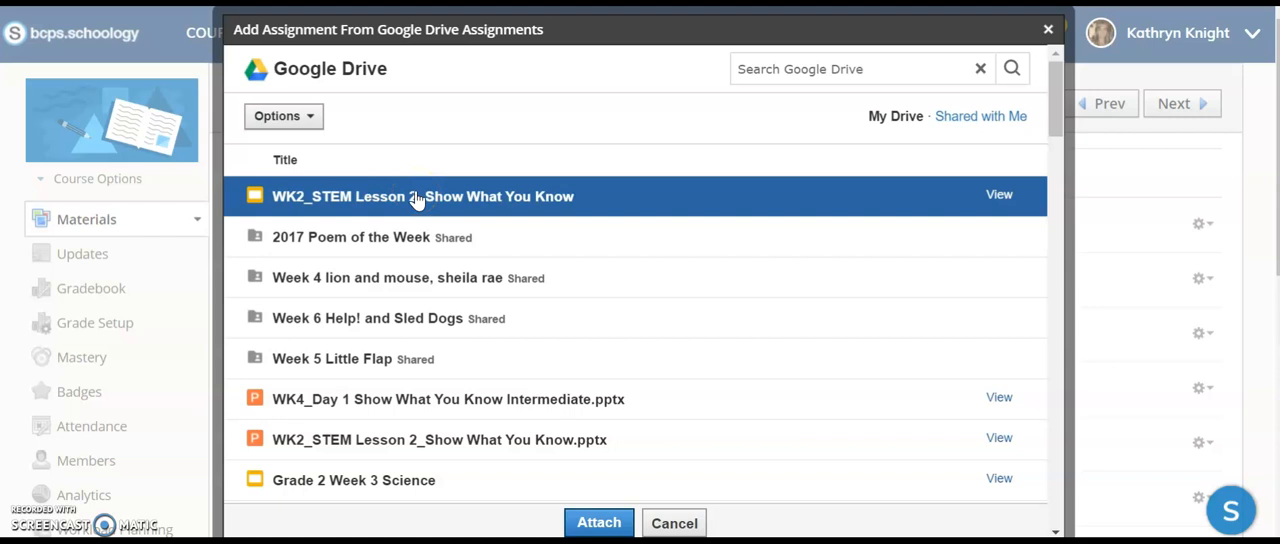
click(600, 522)
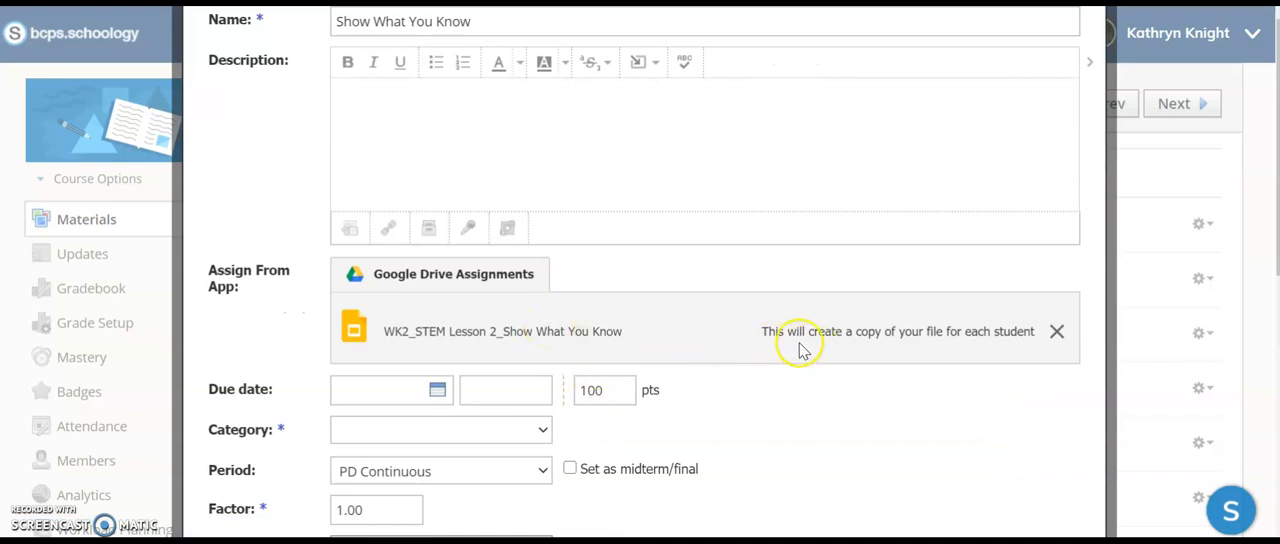
mouse_move(976, 336)
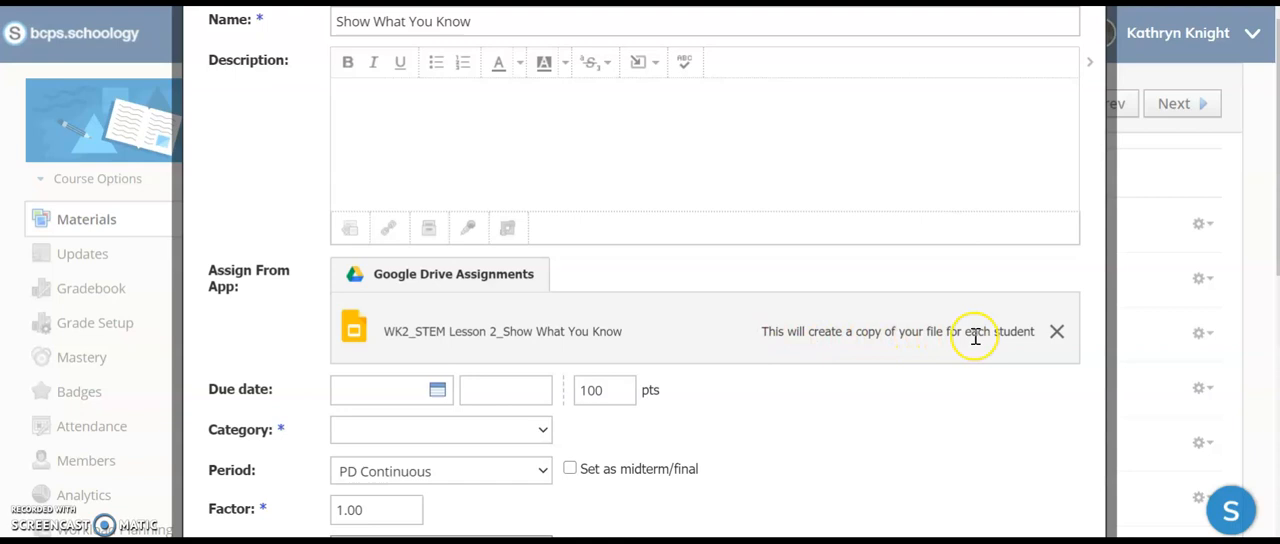
mouse_move(1044, 344)
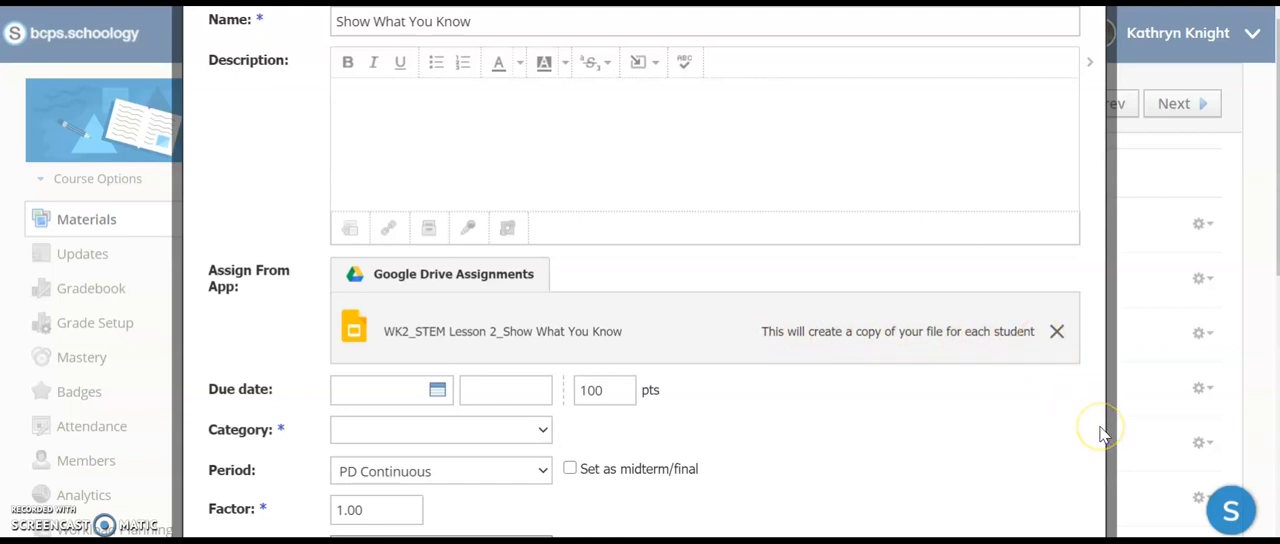
scroll(down, 3)
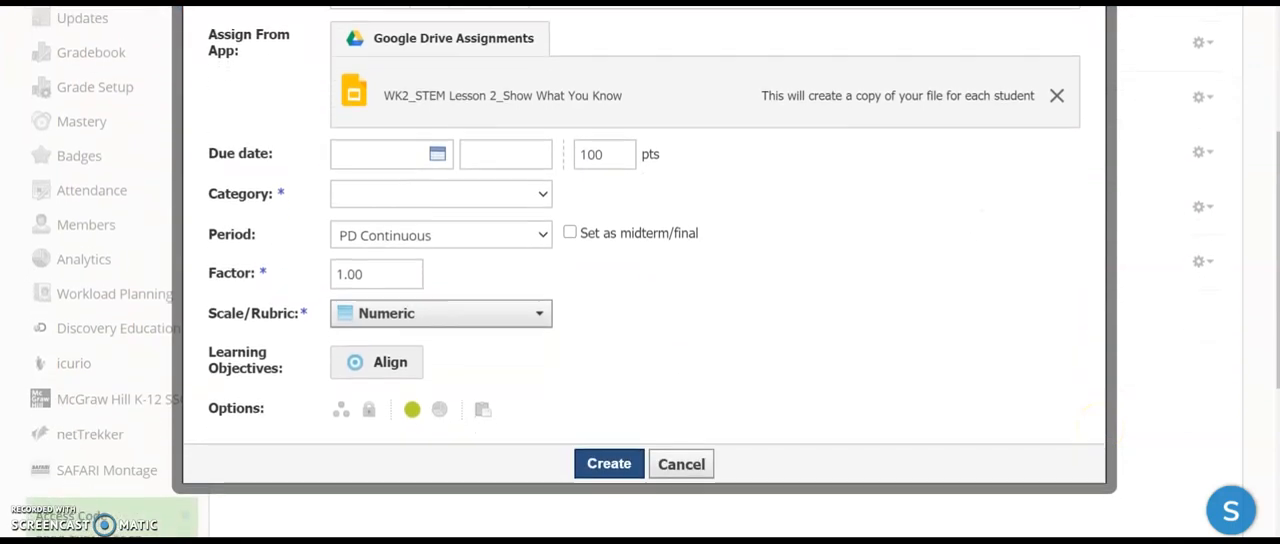